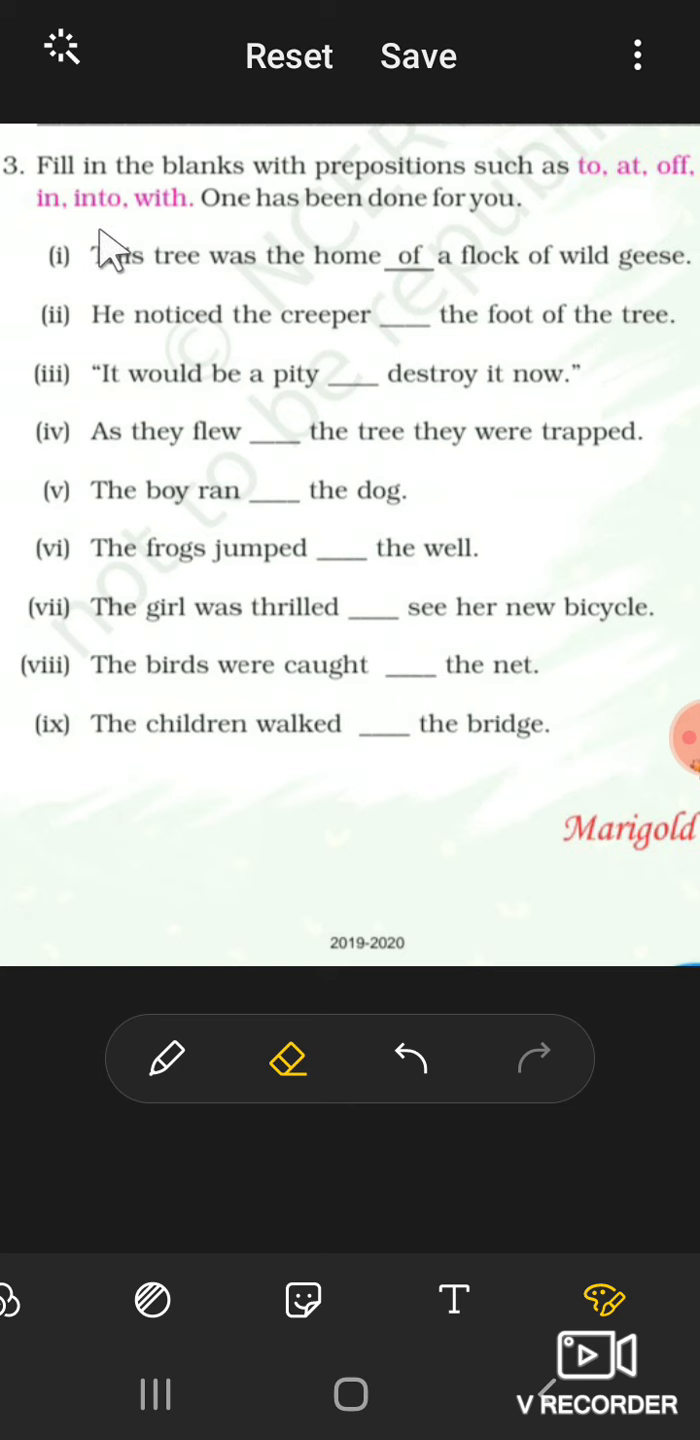
mouse_move(600, 210)
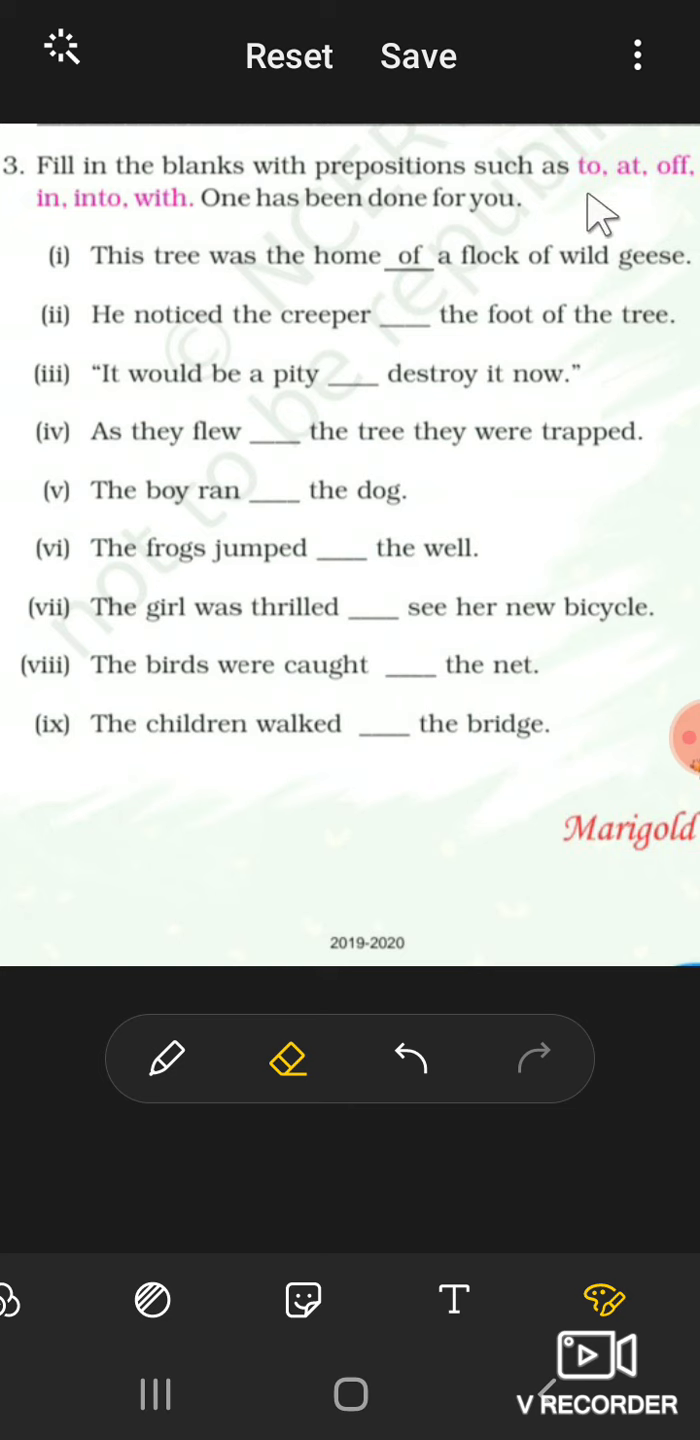
mouse_move(445, 225)
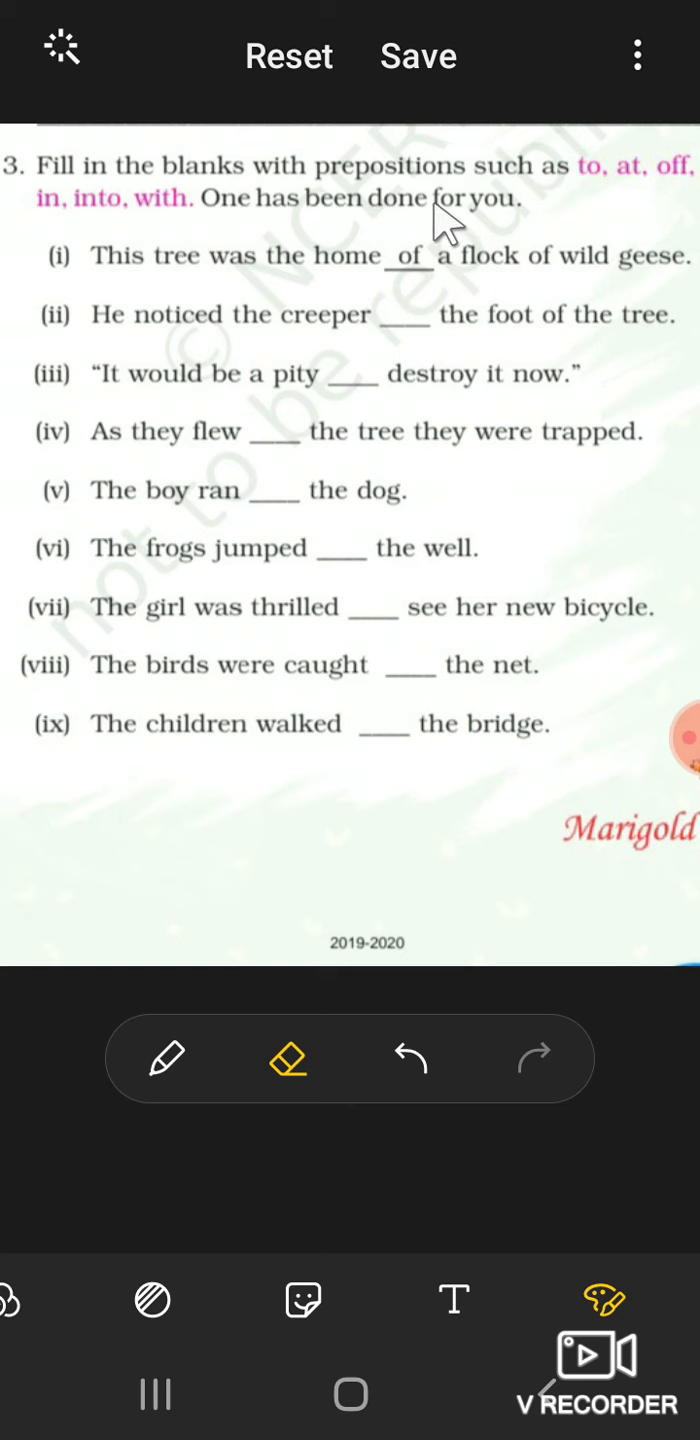
mouse_move(190, 225)
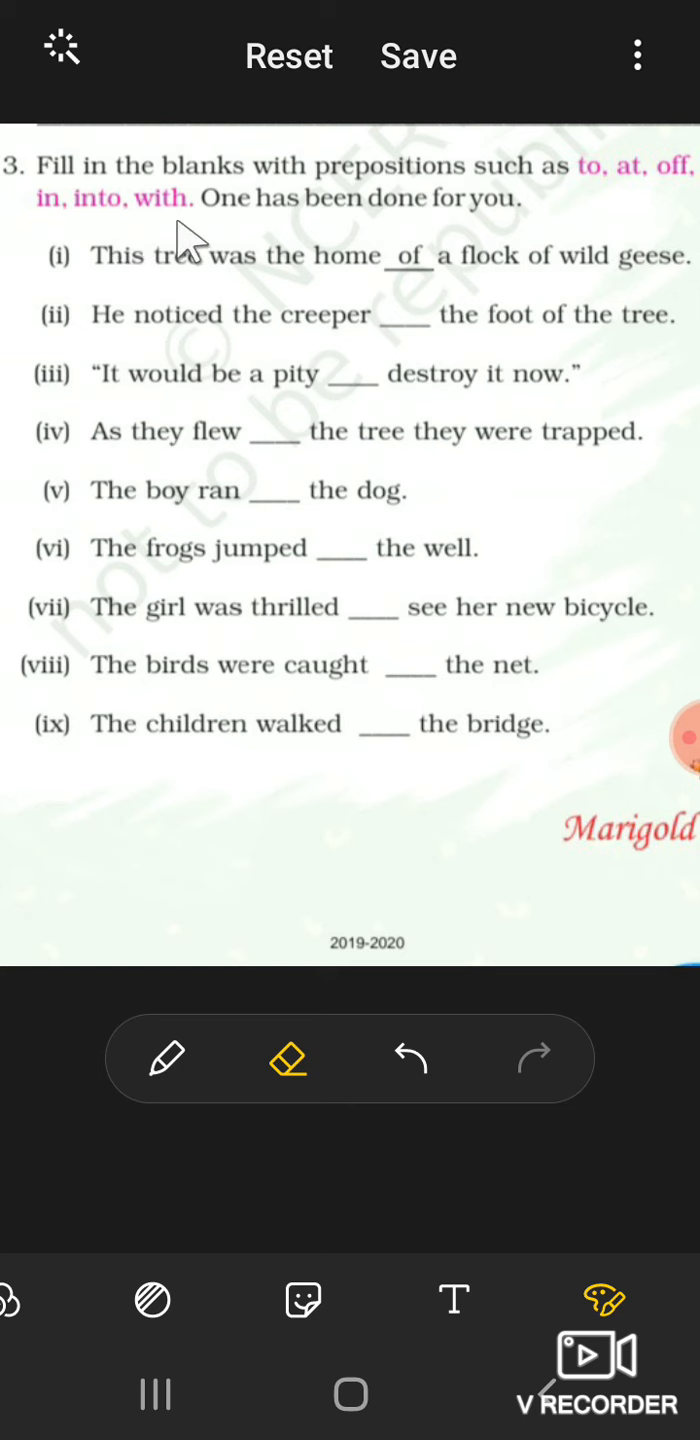
mouse_move(378, 218)
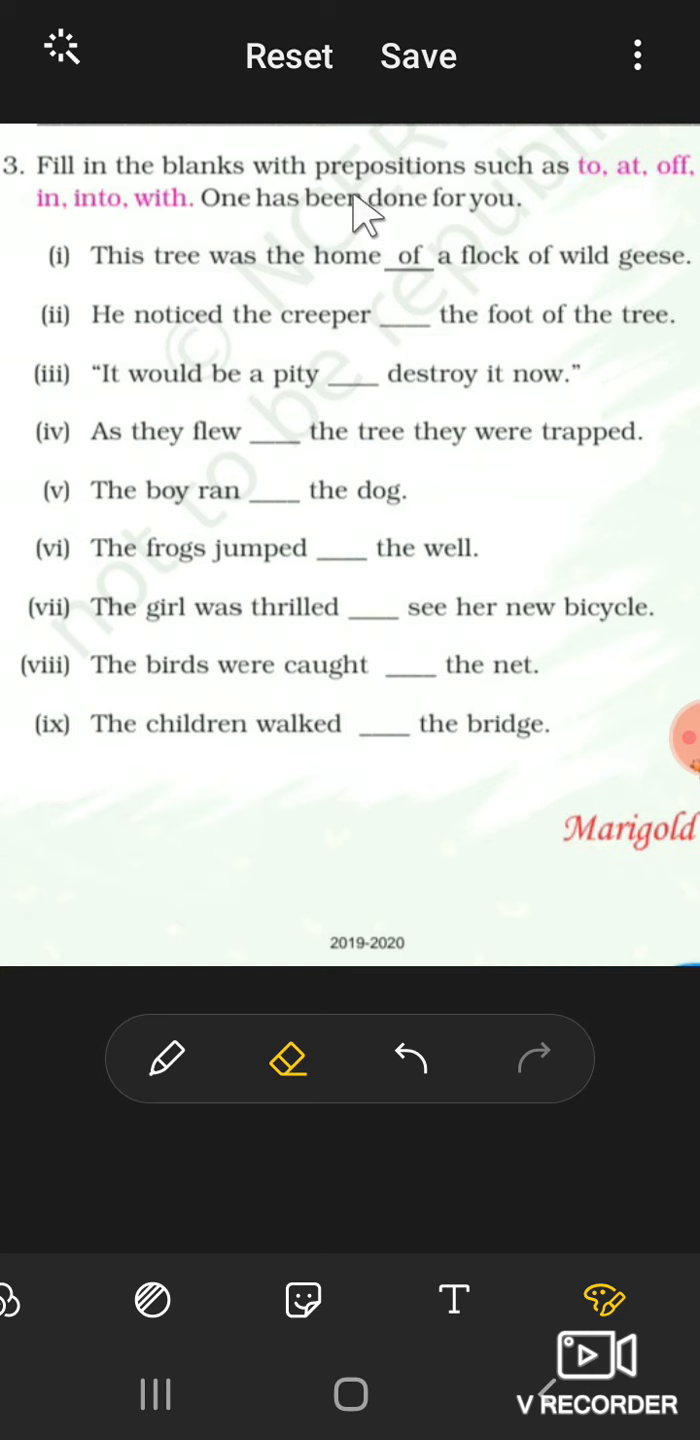
mouse_move(213, 238)
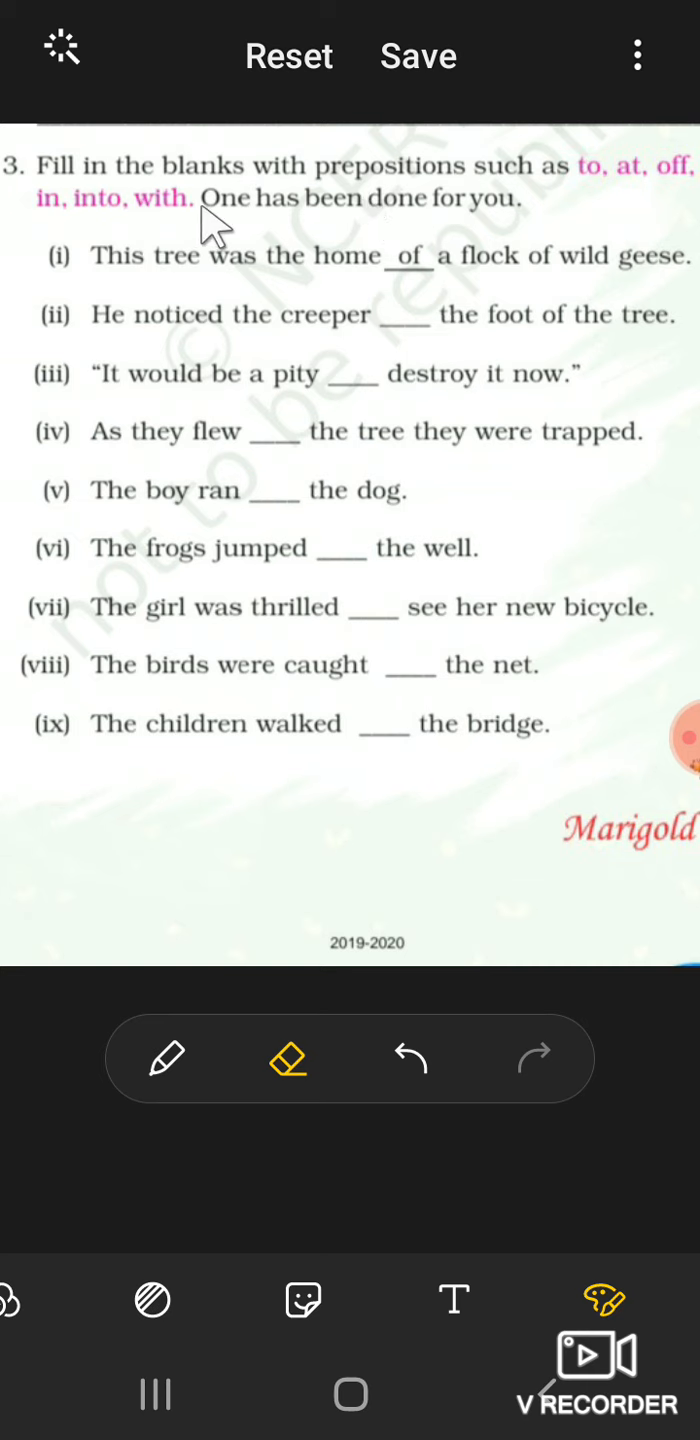
mouse_move(520, 218)
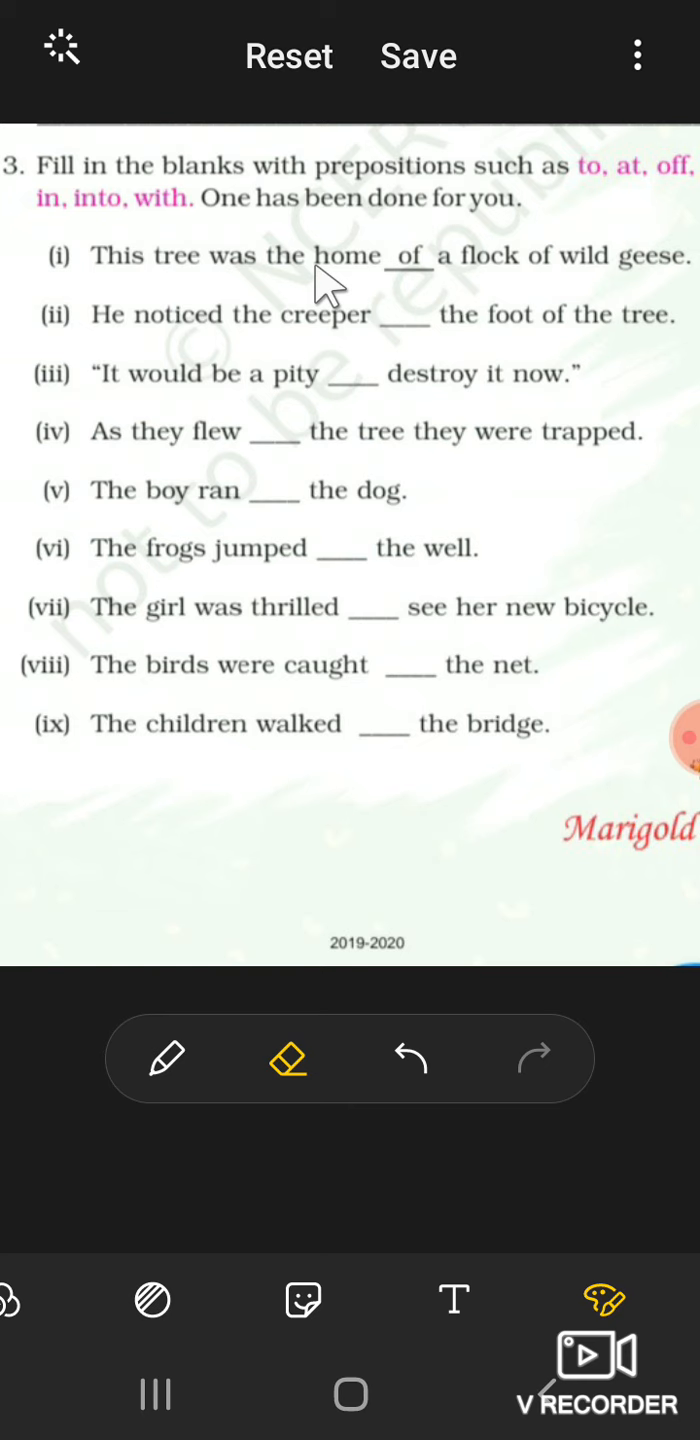
mouse_move(485, 295)
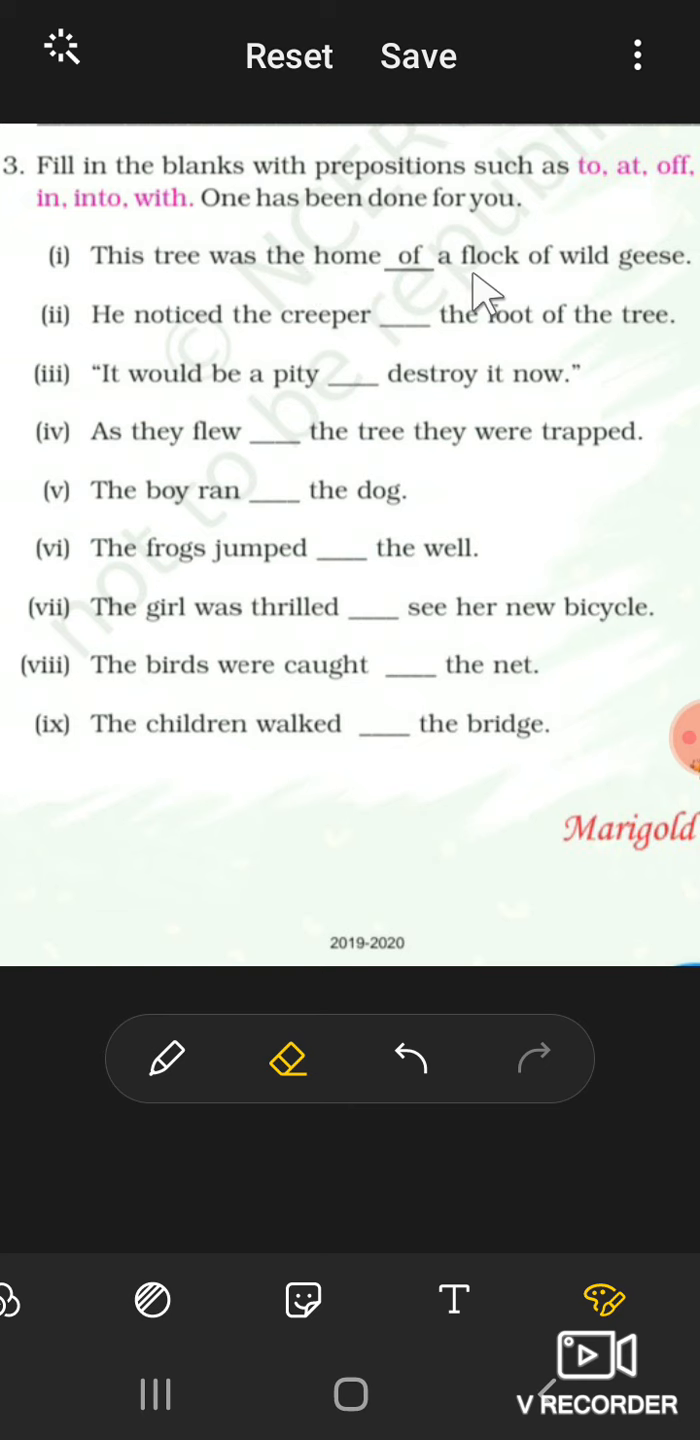
mouse_move(330, 275)
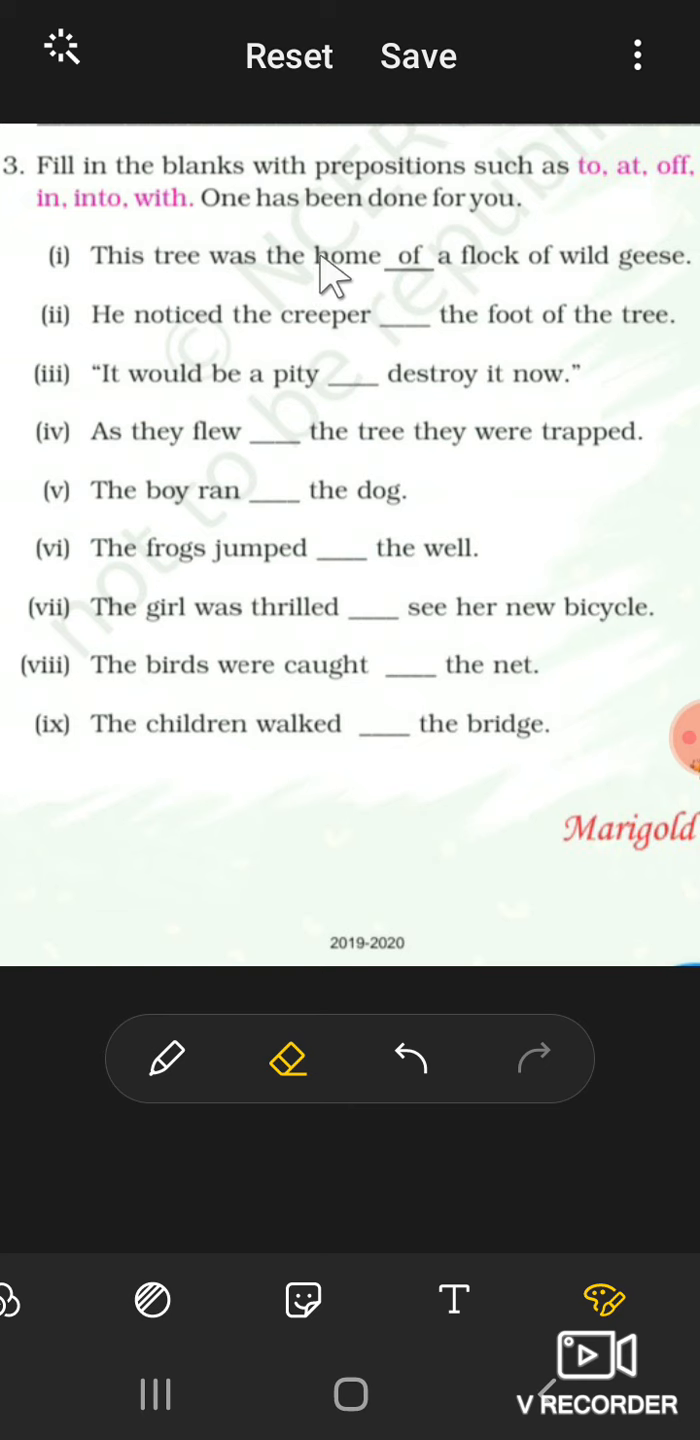
mouse_move(355, 205)
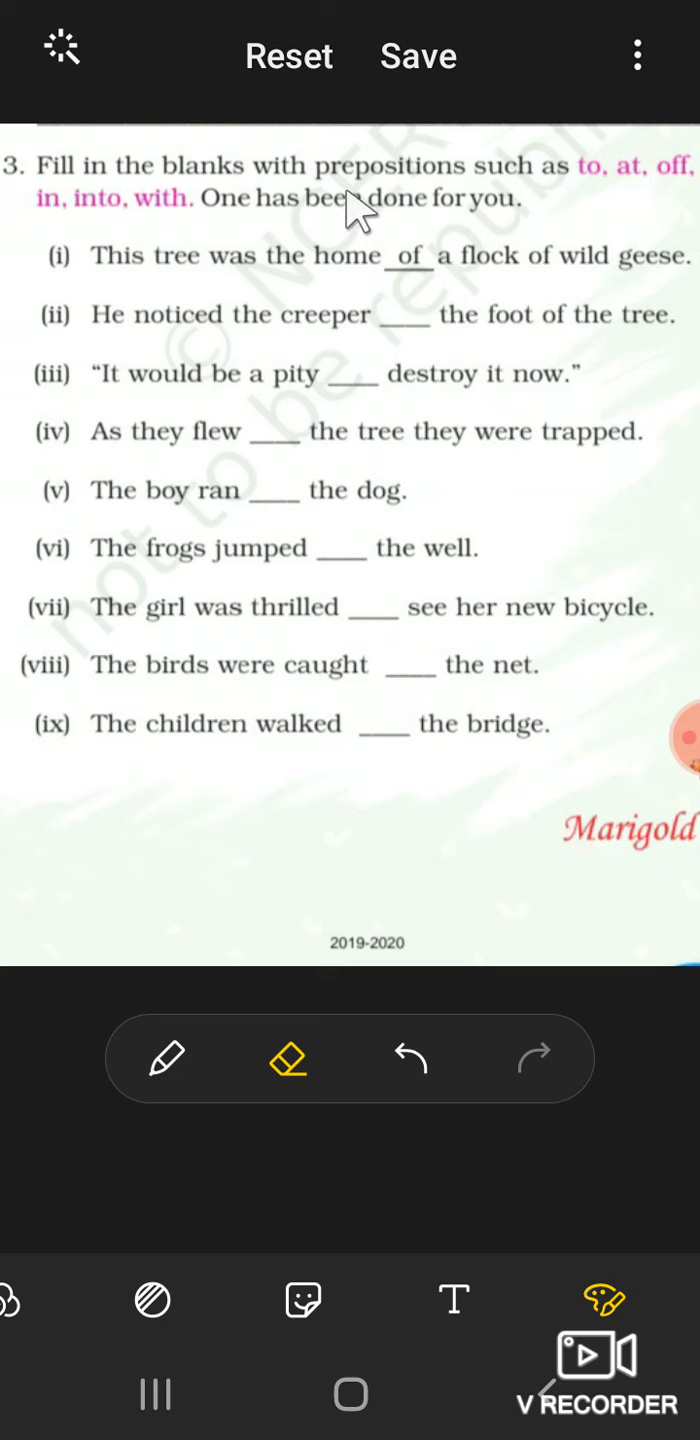
mouse_move(560, 265)
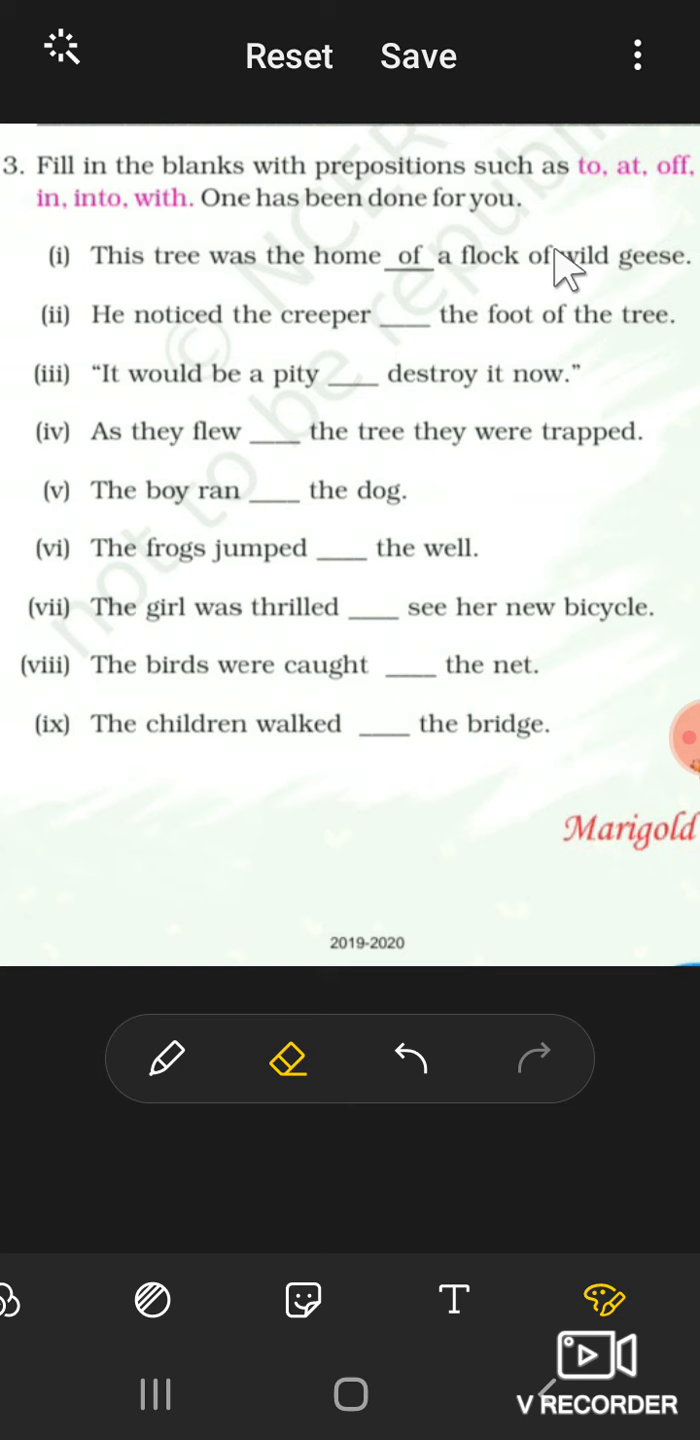
mouse_move(415, 300)
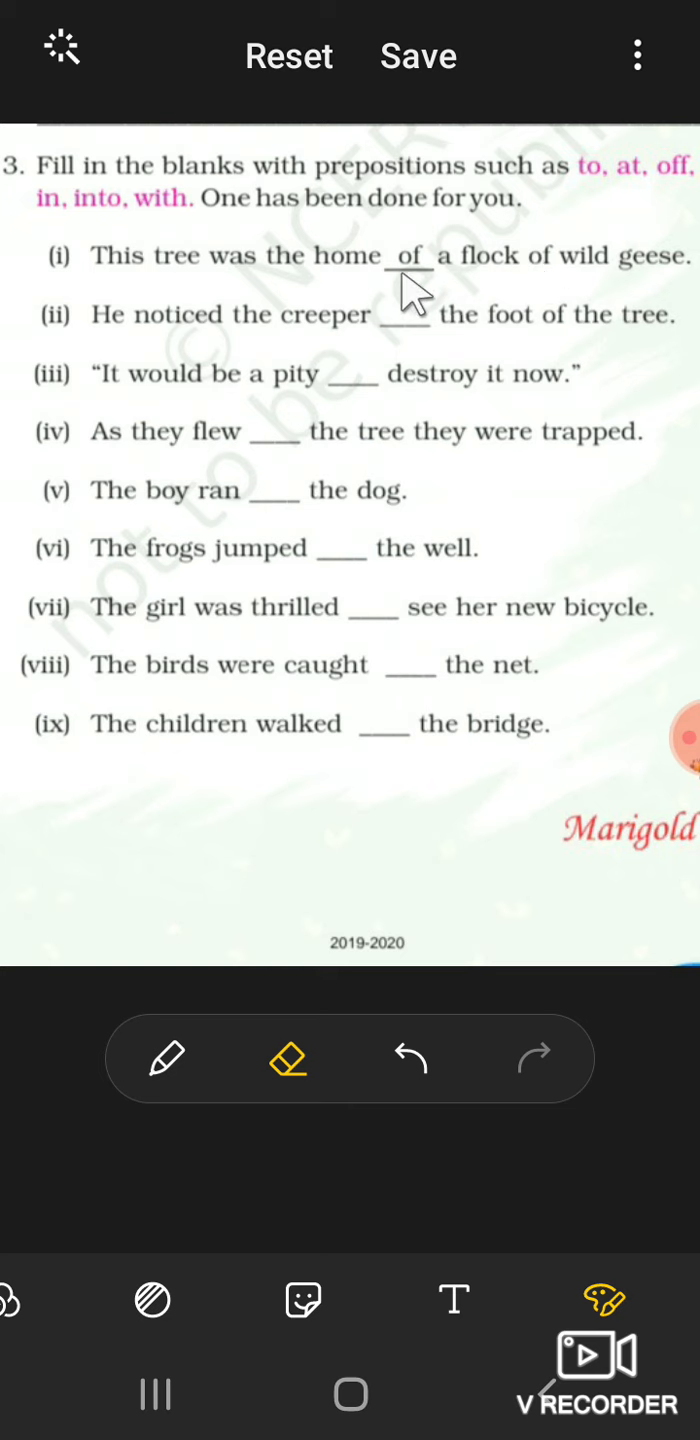
mouse_move(545, 300)
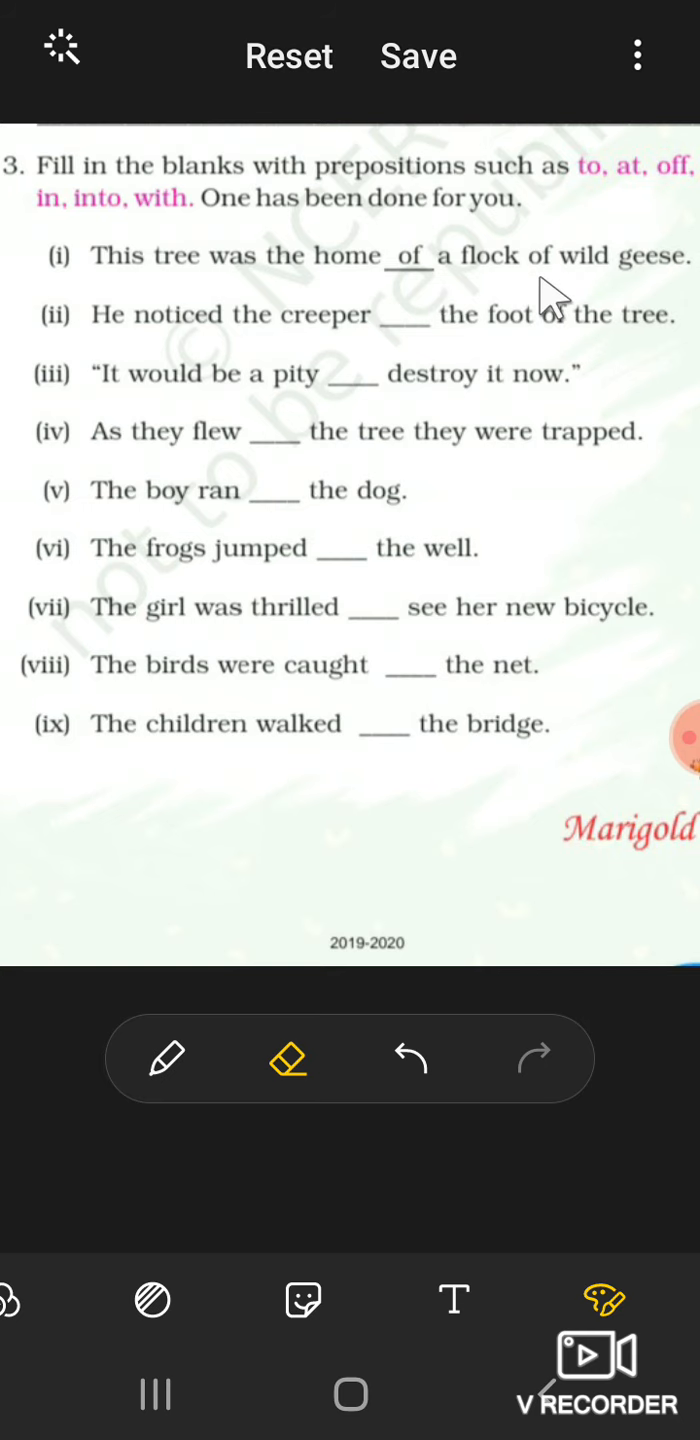
mouse_move(405, 335)
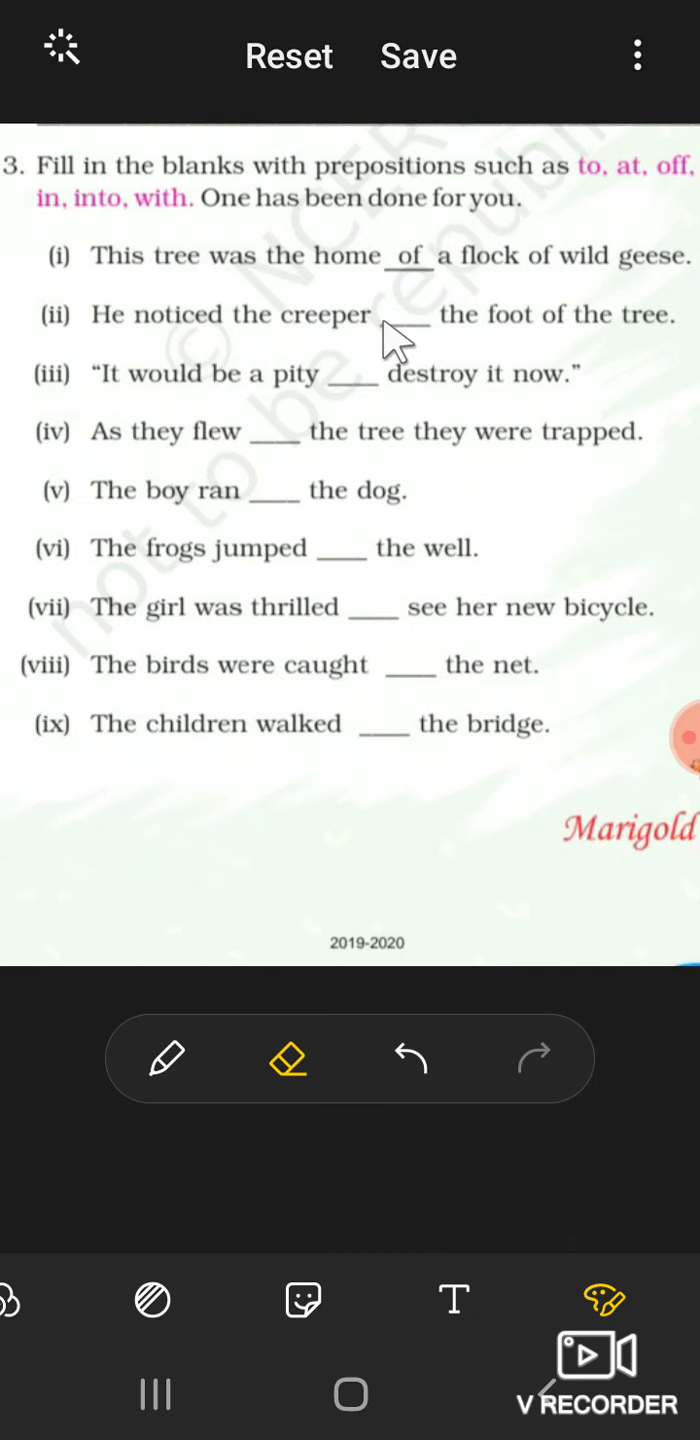
Handwrite 'at' with the pen in the blank of sentence (ii) about the creeper
left_click(167, 1058)
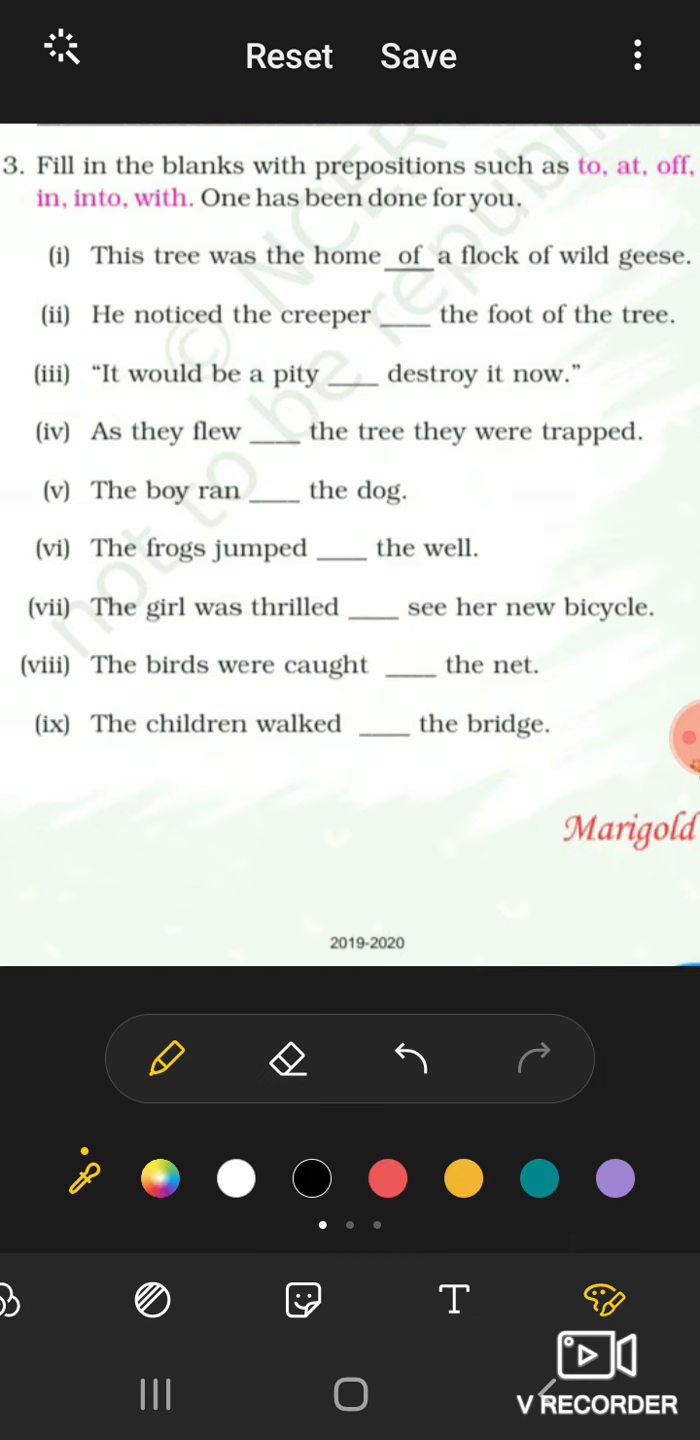
left_click_drag(380, 315, 415, 315)
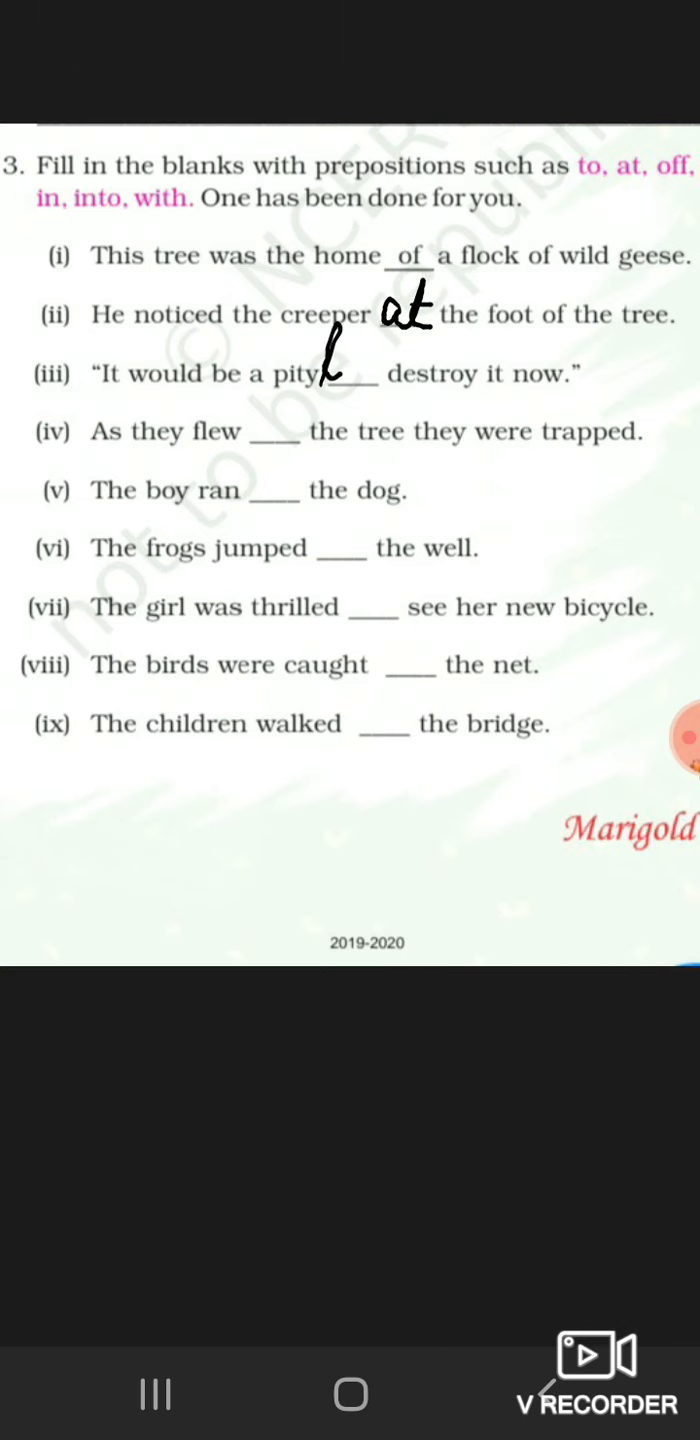
Write 'to' in the blank of sentence (iii), 'It would be a pity'
type("to")
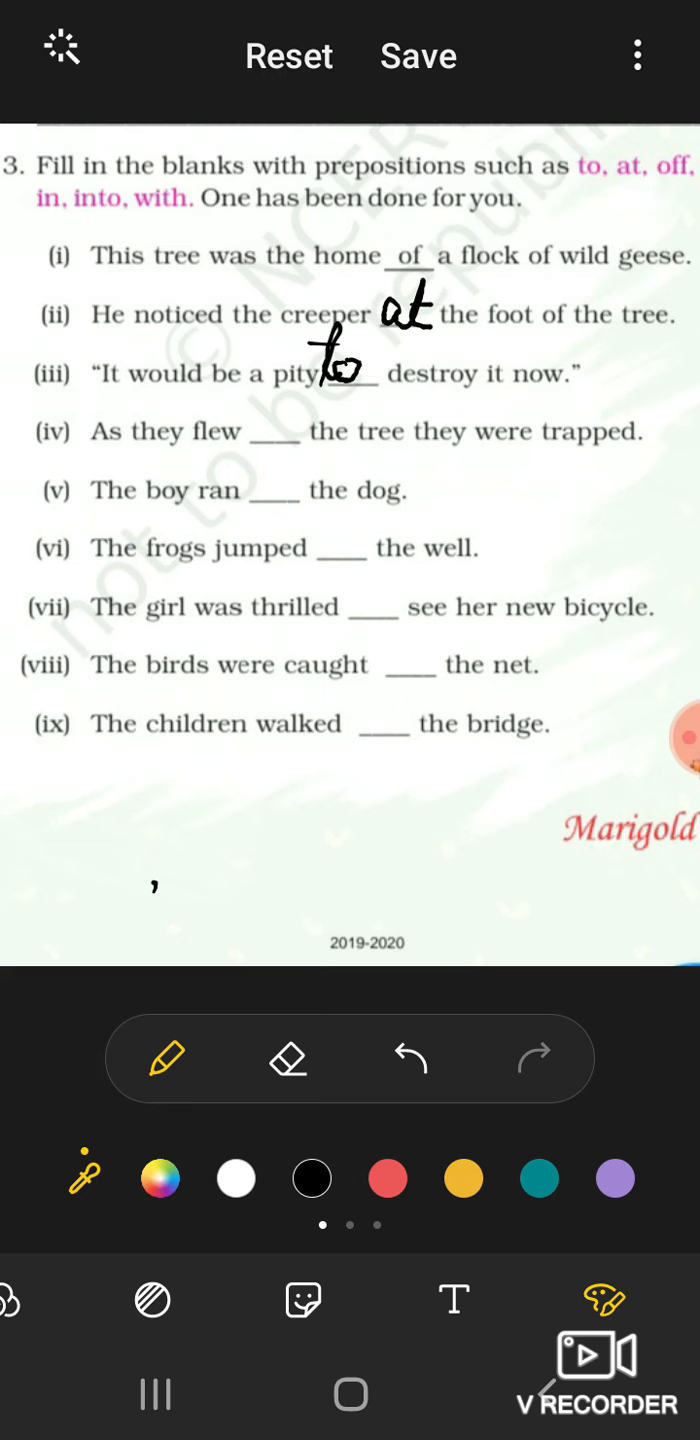
Pick the pen to ink 'into' in the blank of sentence (iv)
left_click(165, 1057)
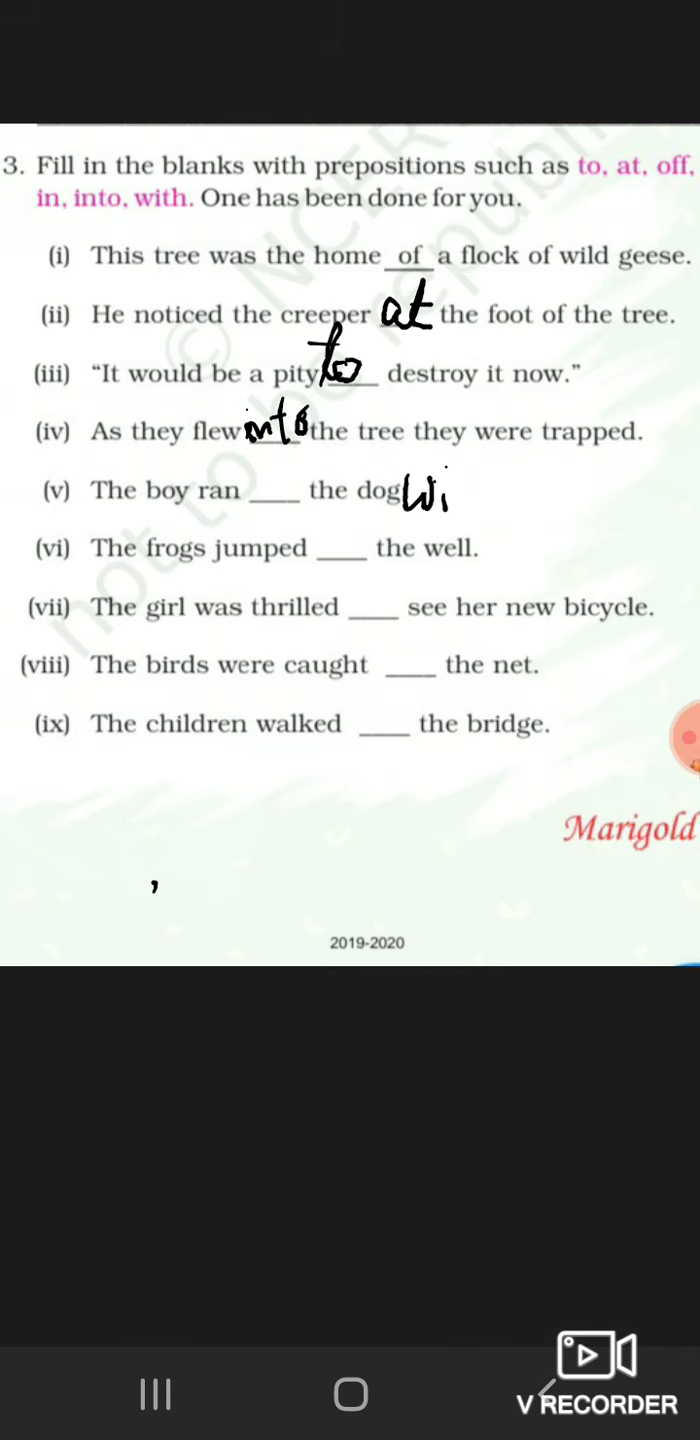
Ink 'with', 'into', 'to' and 'in' into the blanks of sentences (v) to (viii)
left_click_drag(455, 490, 490, 485)
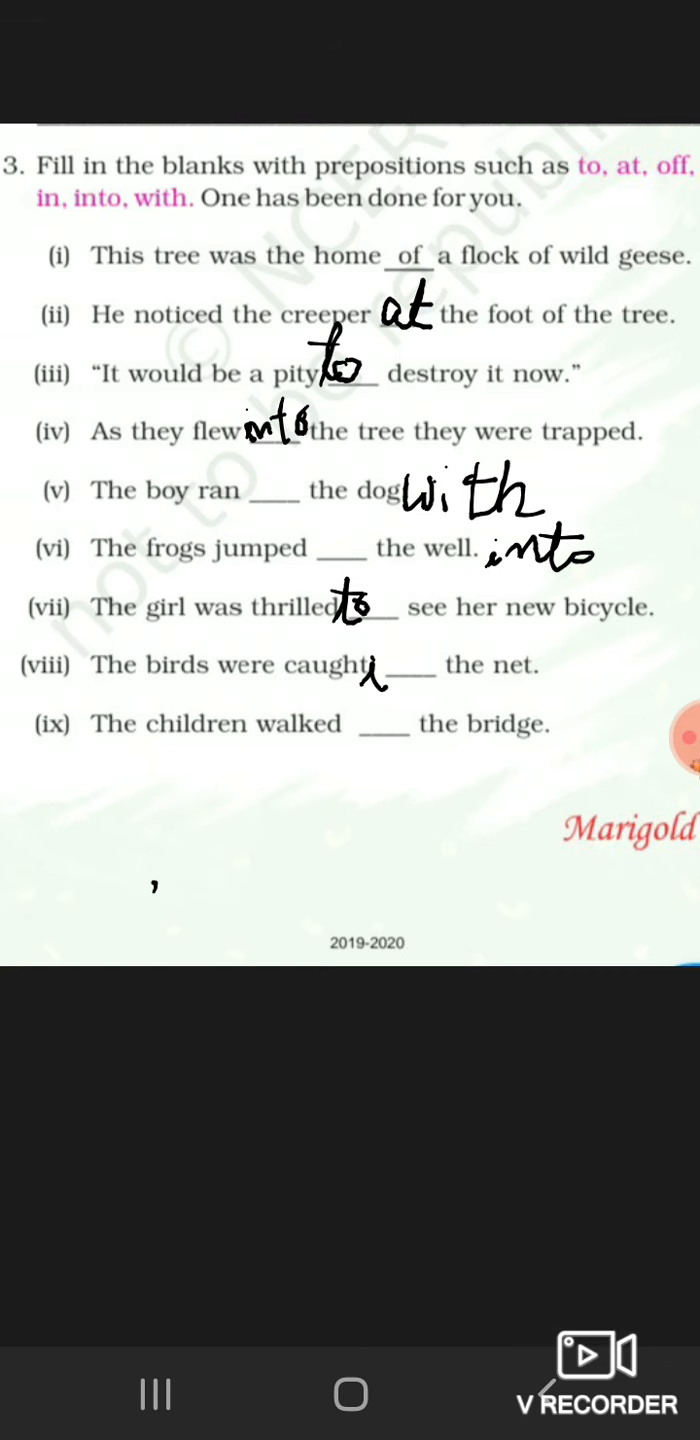
type("in")
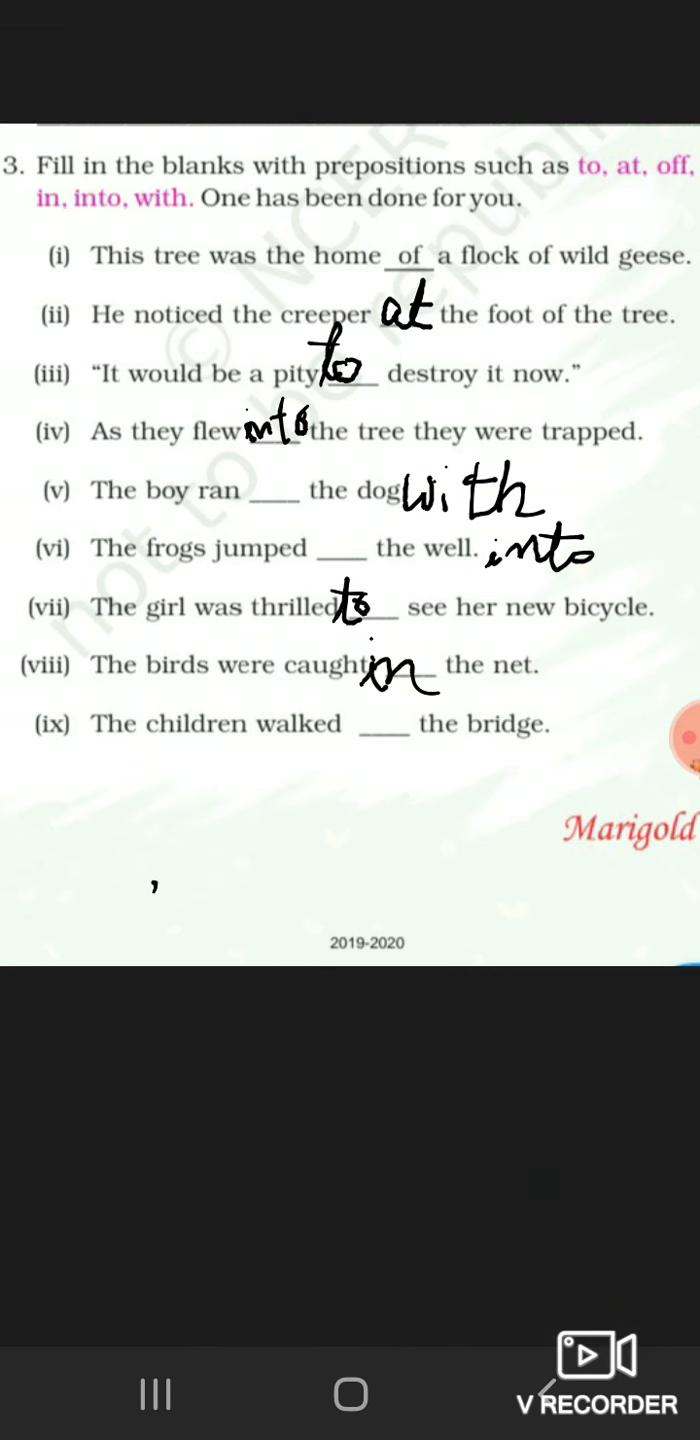